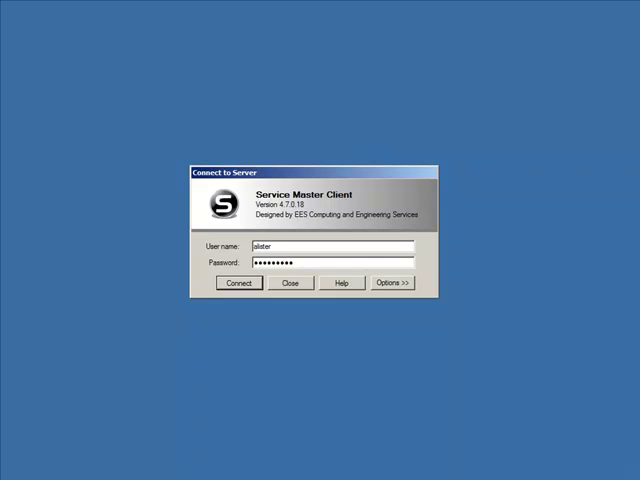
# Reveal the server and company settings and connect with the saved login credentials.
pyautogui.click(390, 282)
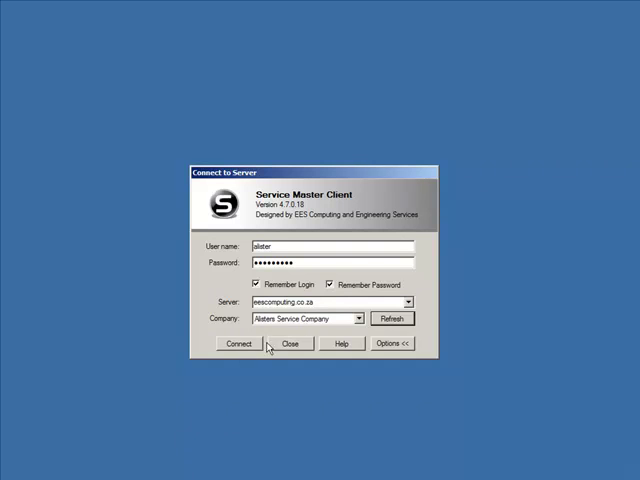
pyautogui.click(238, 344)
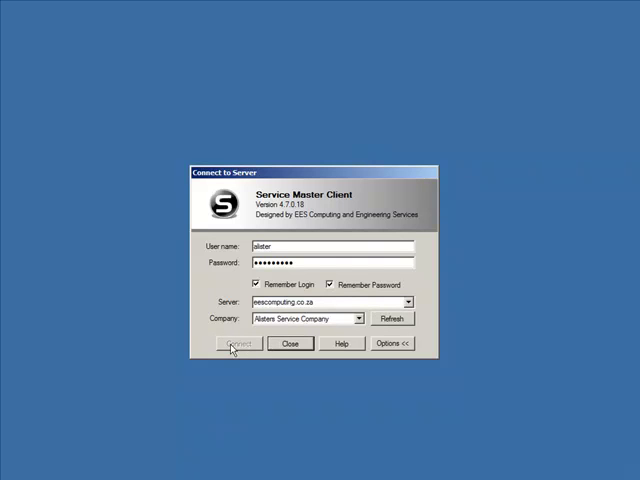
pyautogui.click(238, 344)
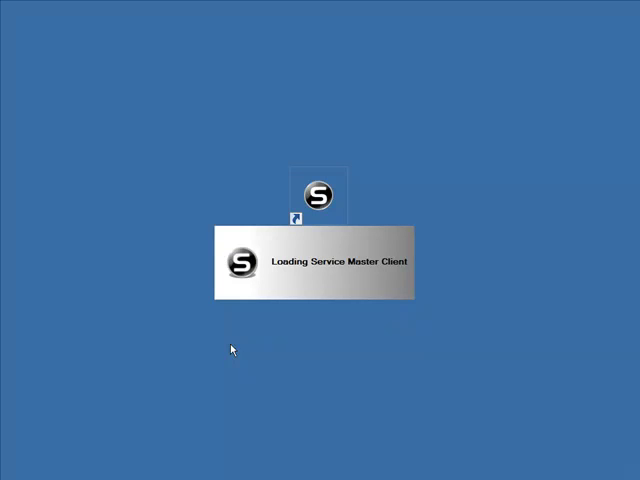
pyautogui.doubleClick(318, 196)
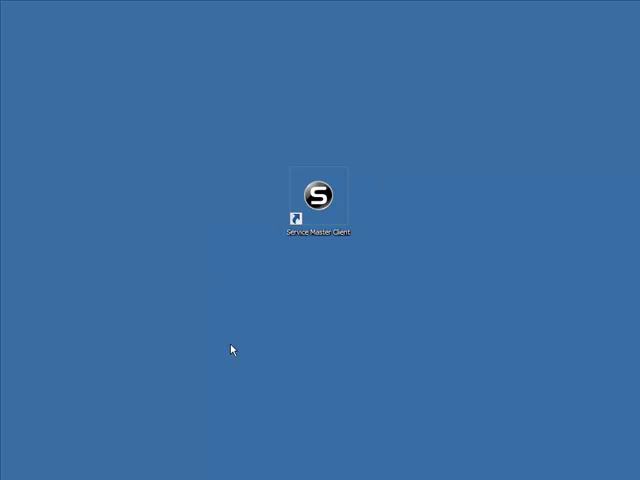
# Bring up the Customers area listing the existing customer accounts.
pyautogui.doubleClick(318, 192)
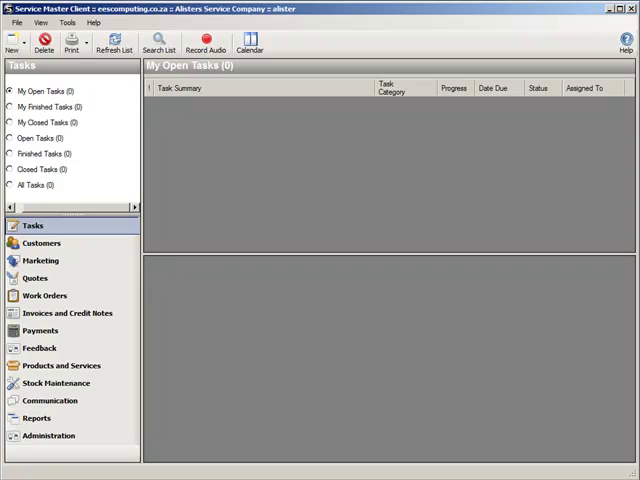
pyautogui.click(42, 242)
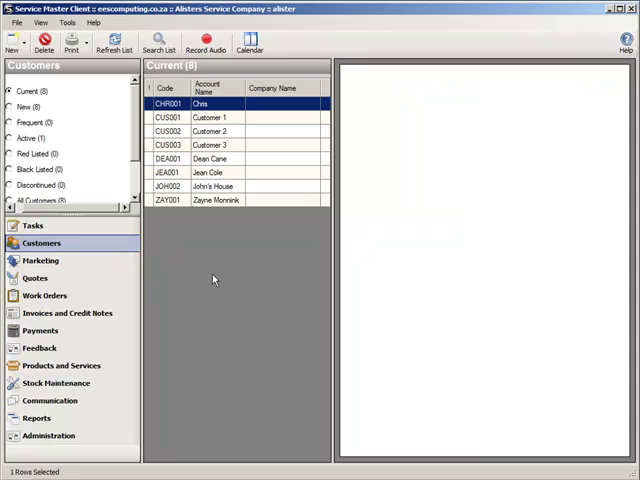
pyautogui.click(200, 104)
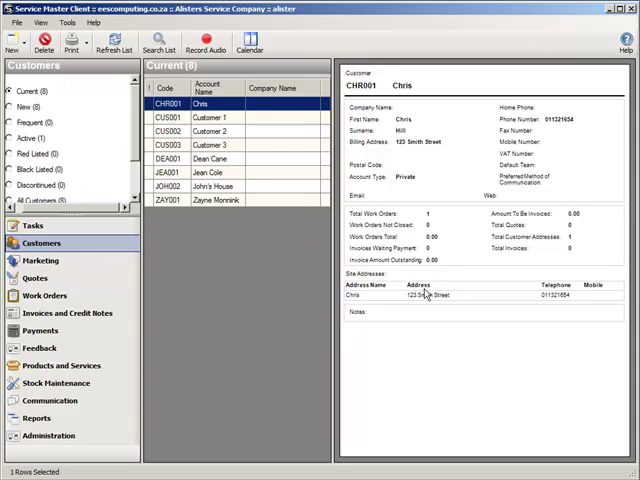
pyautogui.moveTo(232, 264)
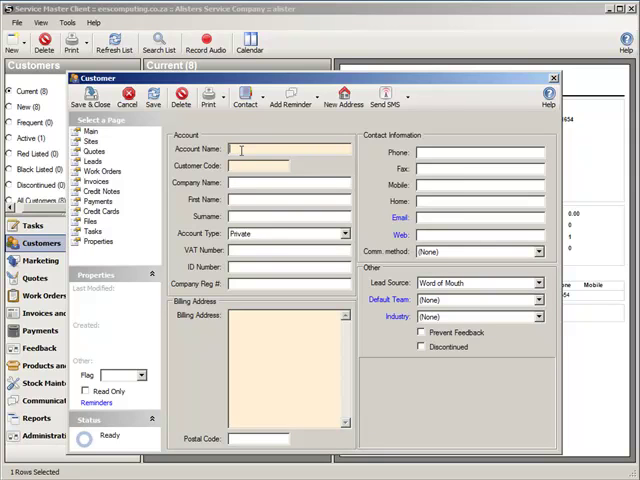
pyautogui.write('Dale')
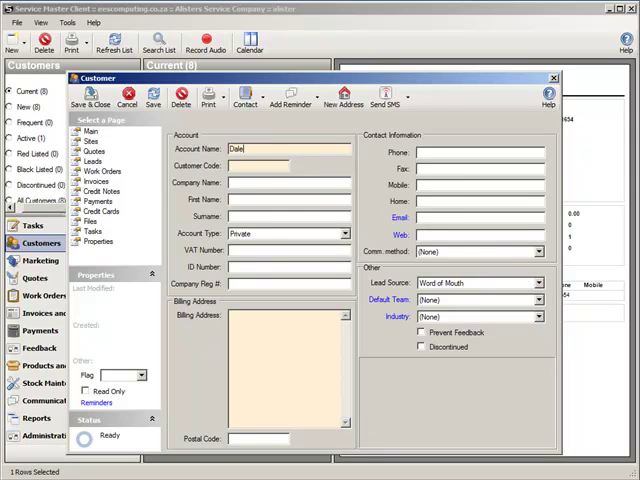
pyautogui.write('Andrew')
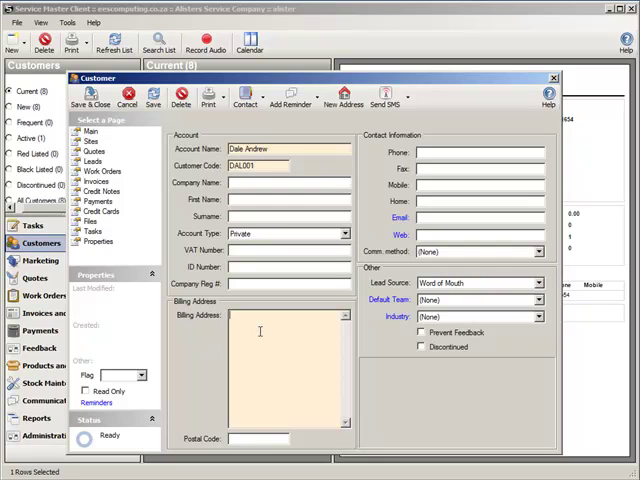
pyautogui.write('123 S')
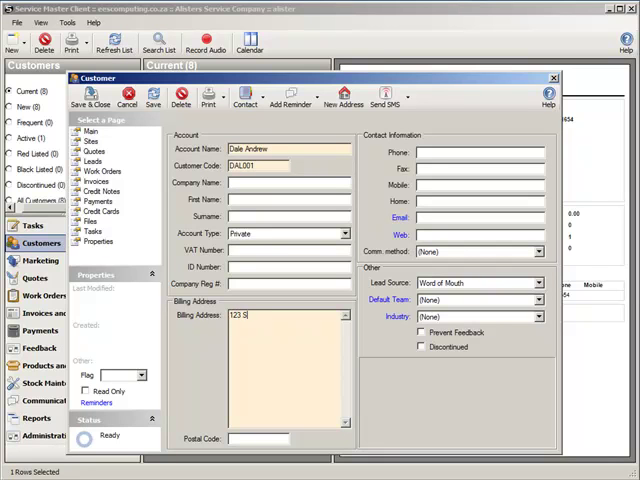
pyautogui.write('mith Street')
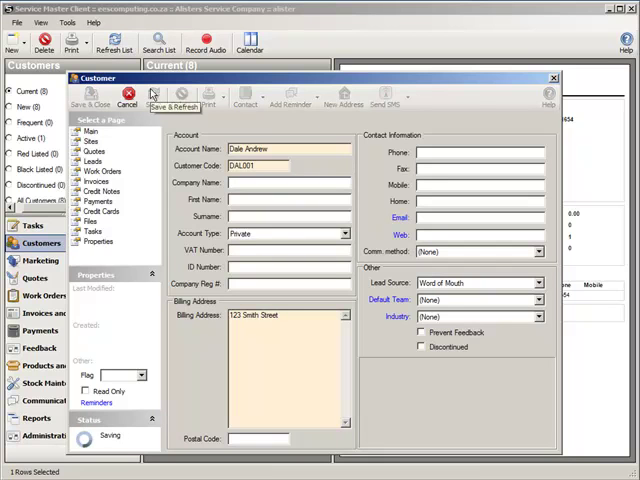
pyautogui.click(178, 100)
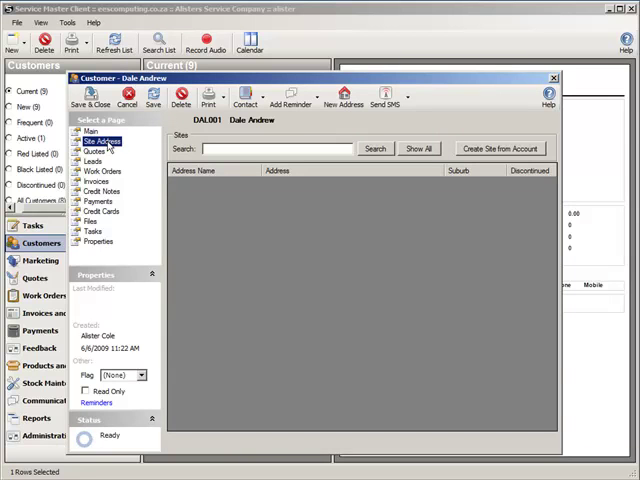
pyautogui.moveTo(226, 208)
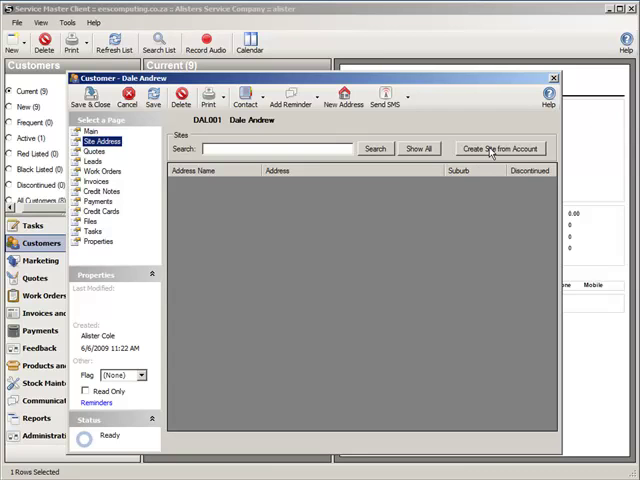
pyautogui.click(500, 148)
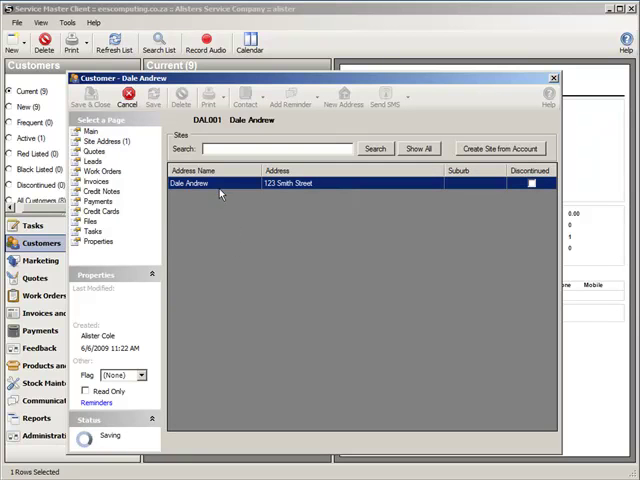
pyautogui.rightClick(220, 184)
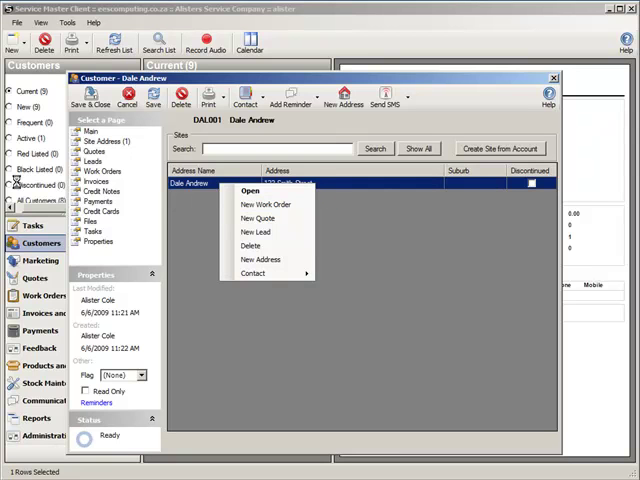
# Save a new work order for the site with fault 'blocked drain in bathroom'.
pyautogui.click(266, 204)
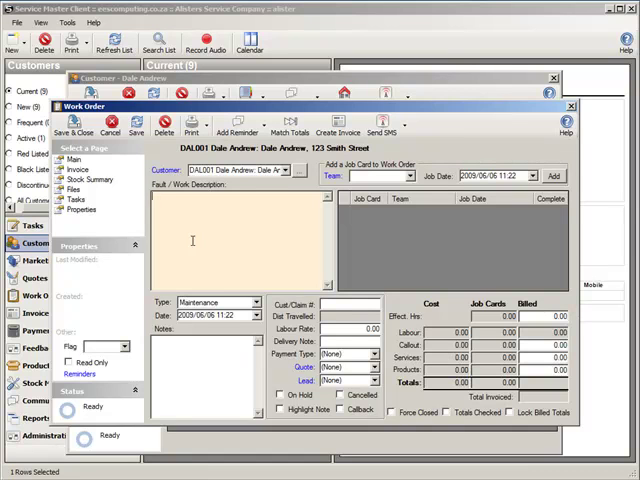
pyautogui.write('blocked drain')
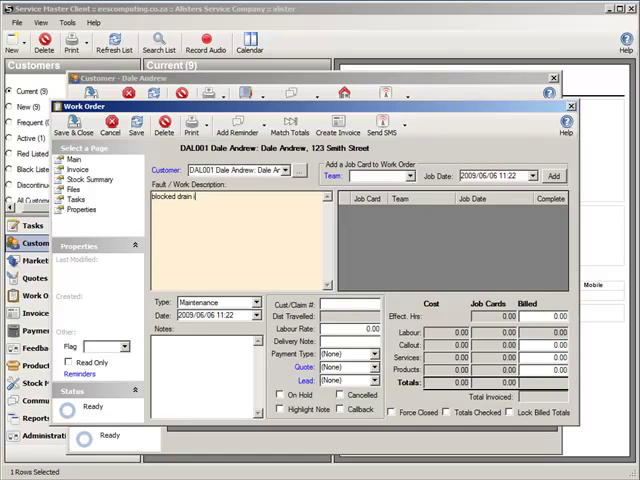
pyautogui.write('in bath')
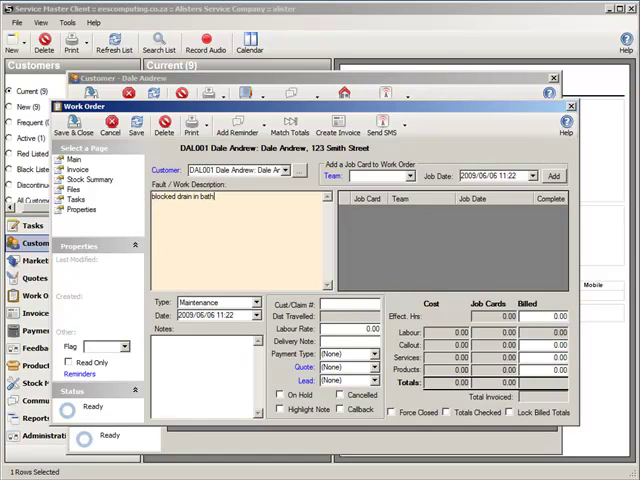
pyautogui.write('room')
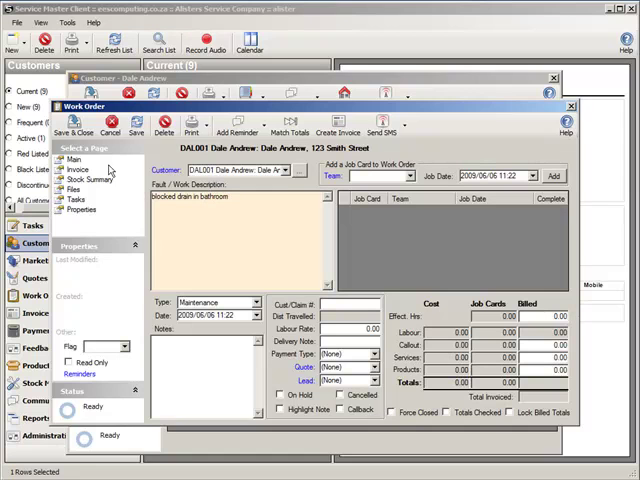
pyautogui.click(136, 126)
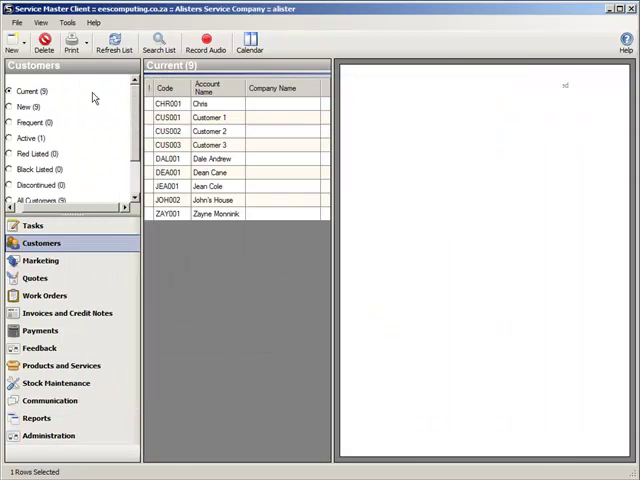
pyautogui.click(44, 296)
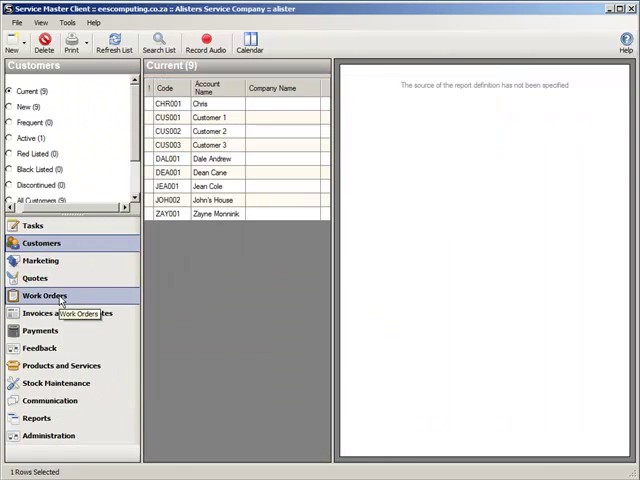
pyautogui.click(44, 296)
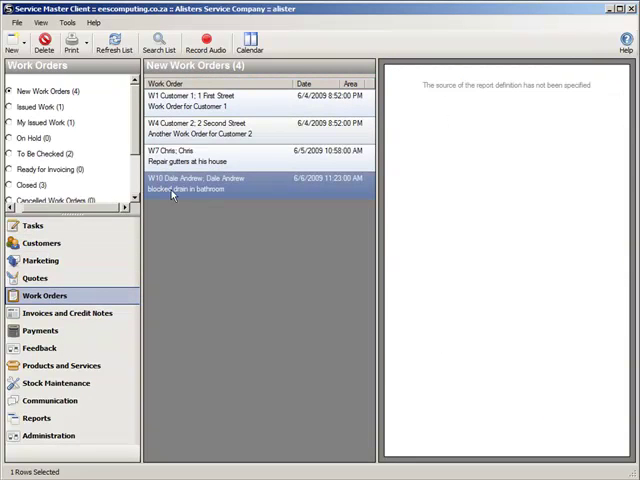
pyautogui.click(200, 184)
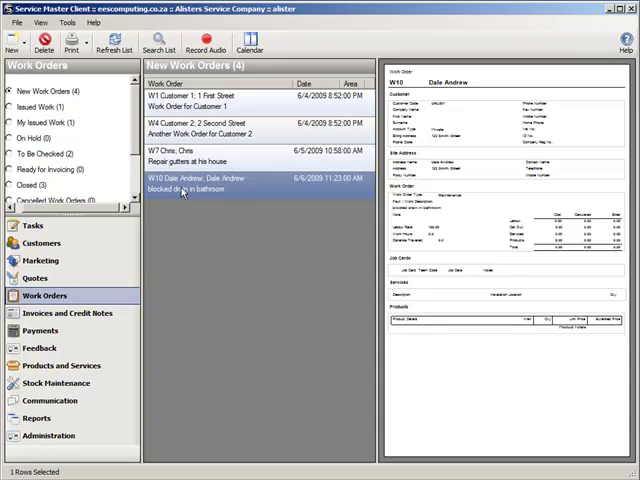
pyautogui.doubleClick(184, 186)
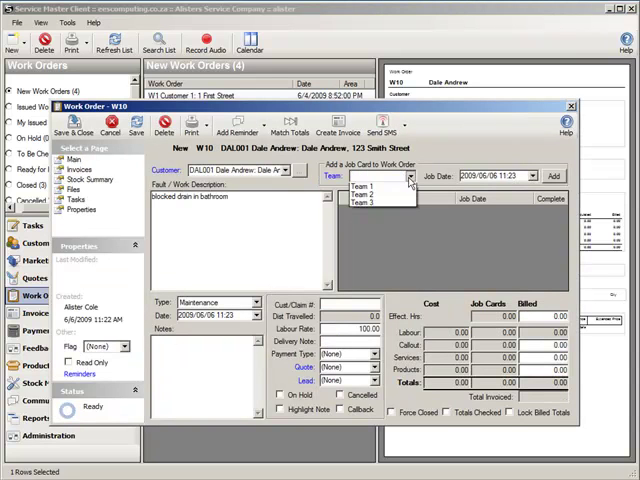
# Create job card 17 for work order W10 assigned to Team 1 and save it.
pyautogui.click(360, 184)
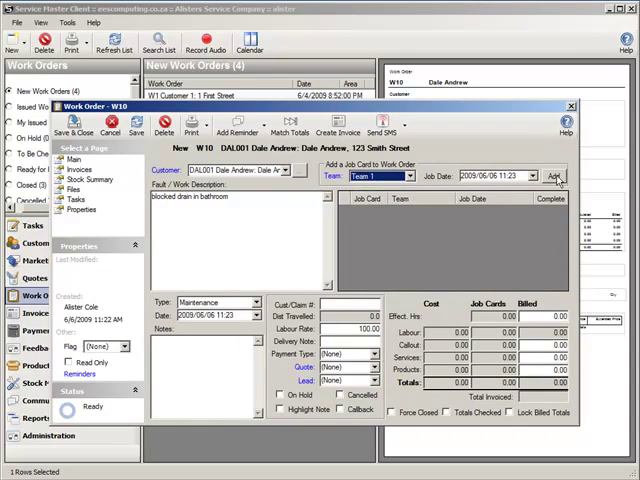
pyautogui.click(552, 176)
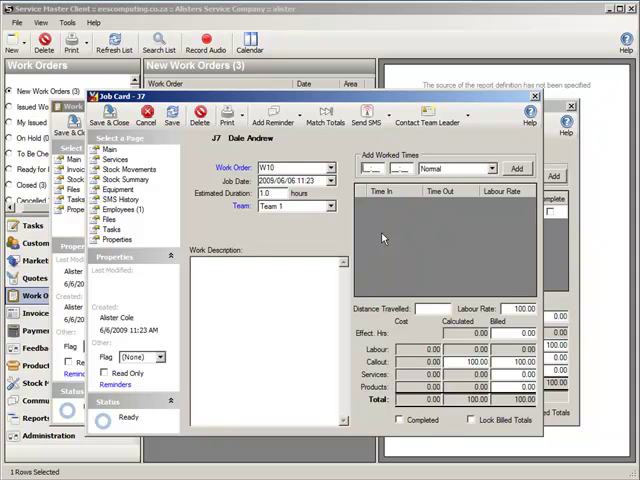
pyautogui.moveTo(382, 238)
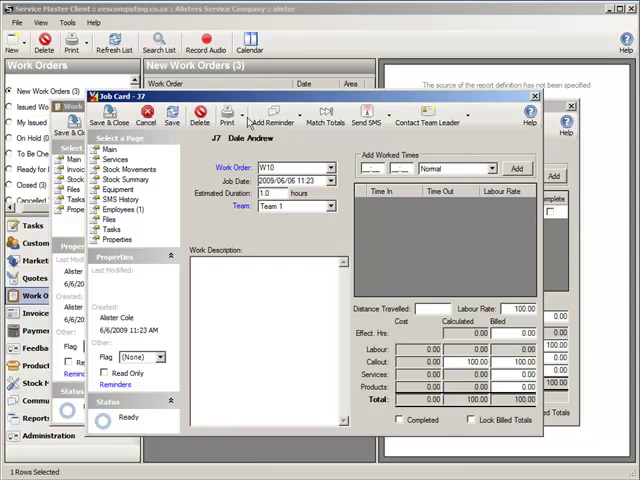
pyautogui.click(226, 118)
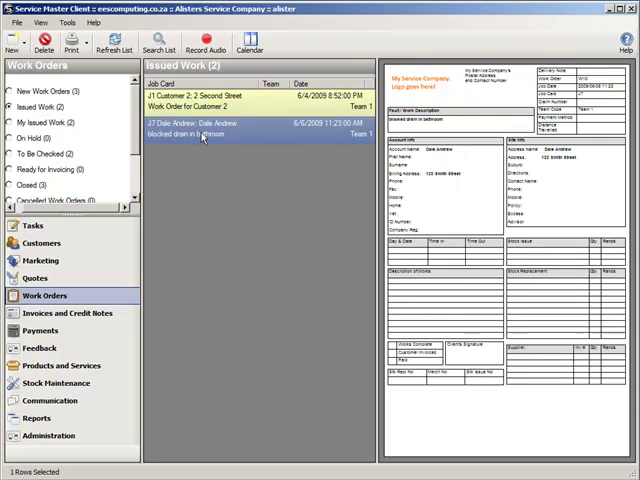
# Record 'unblocked the drain in the bathroom' as the work done on job card 17.
pyautogui.rightClick(204, 132)
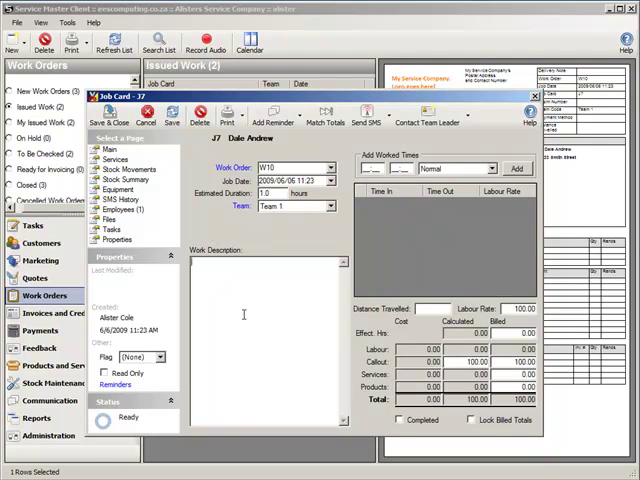
pyautogui.write('unblocked the drin in the')
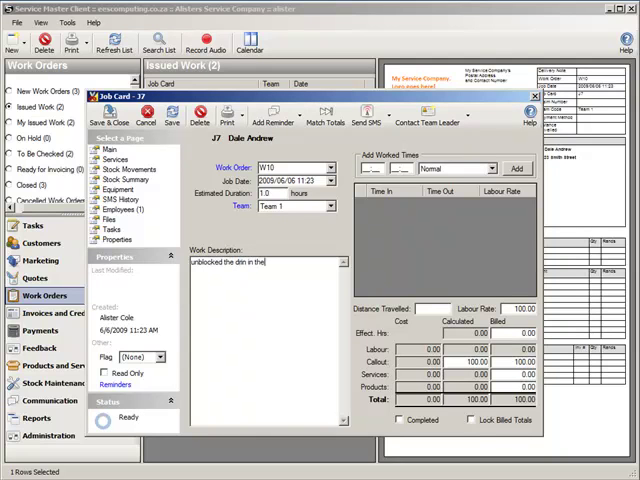
pyautogui.write('bathroom')
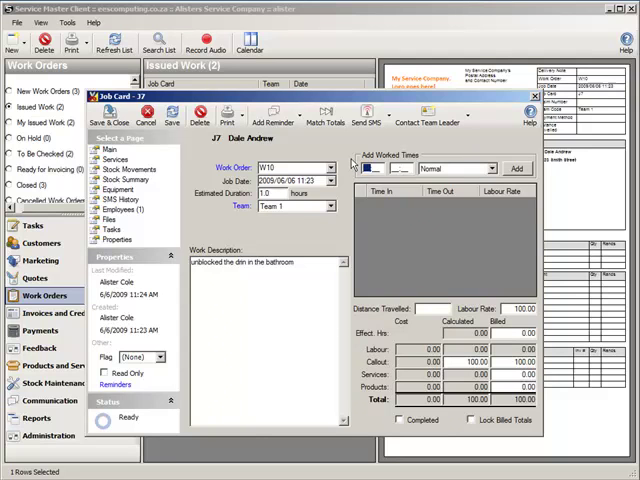
# Log a labour entry on the job card from 10:00 to 11:00 AM.
pyautogui.write('10:00')
pyautogui.click(400, 168)
pyautogui.write('11:00')
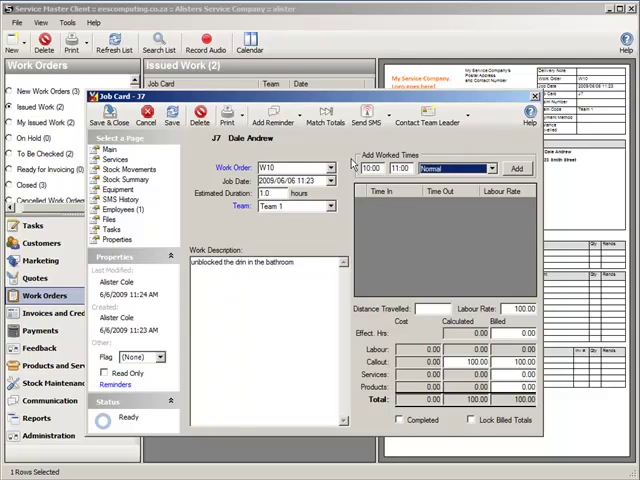
pyautogui.click(516, 168)
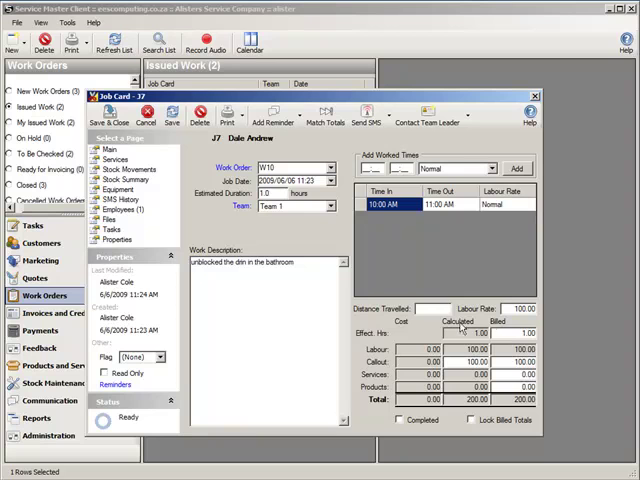
pyautogui.click(524, 332)
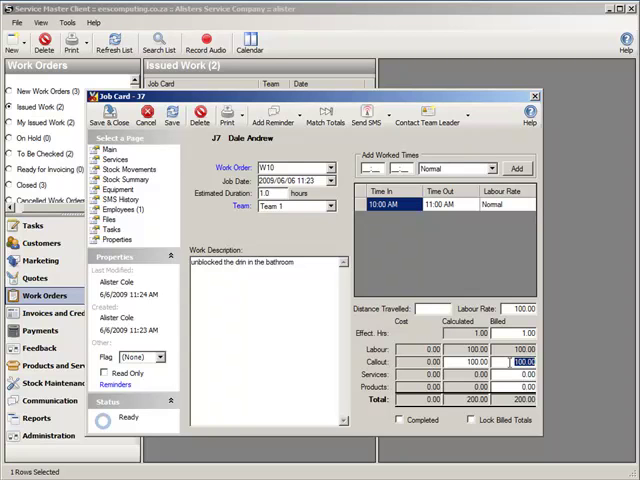
pyautogui.click(116, 158)
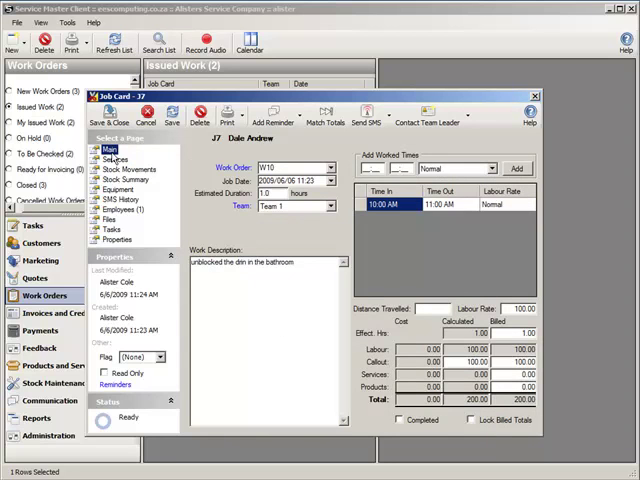
# Save and close completed job card 17, leaving work order W10 ready to invoice.
pyautogui.click(400, 420)
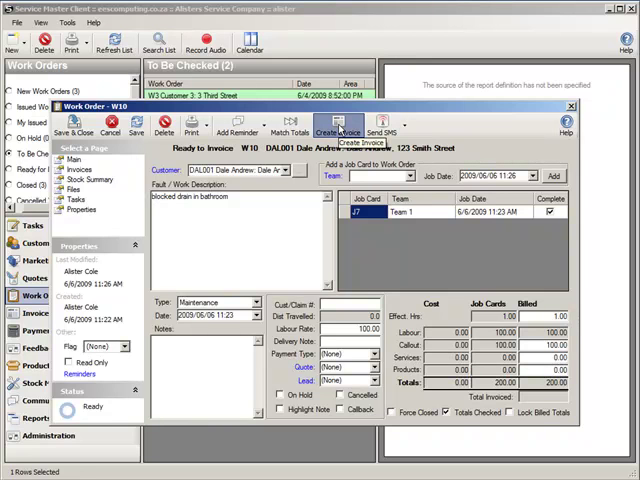
pyautogui.click(332, 124)
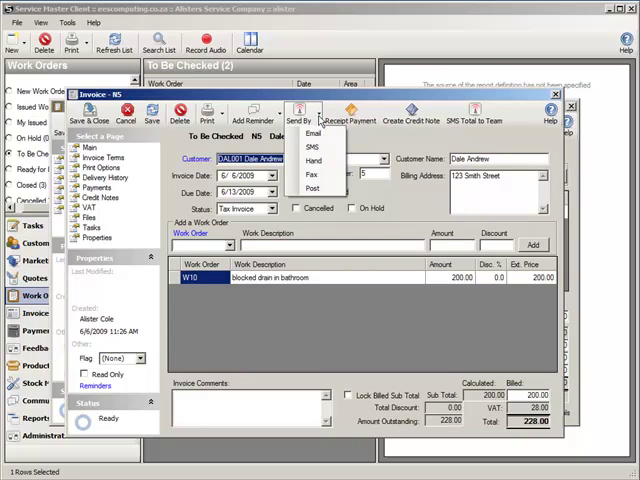
pyautogui.moveTo(380, 148)
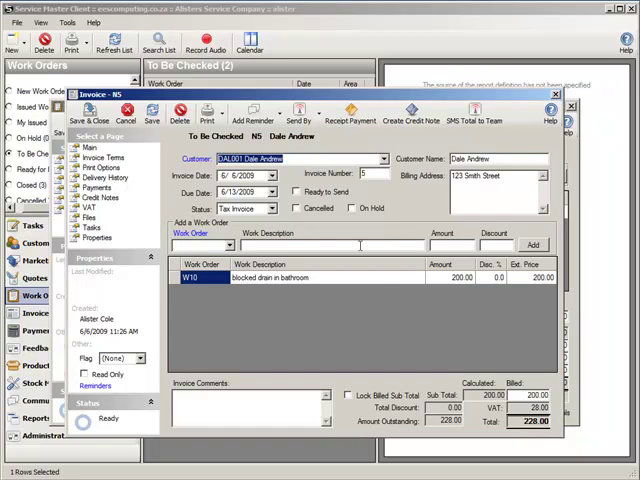
pyautogui.click(296, 192)
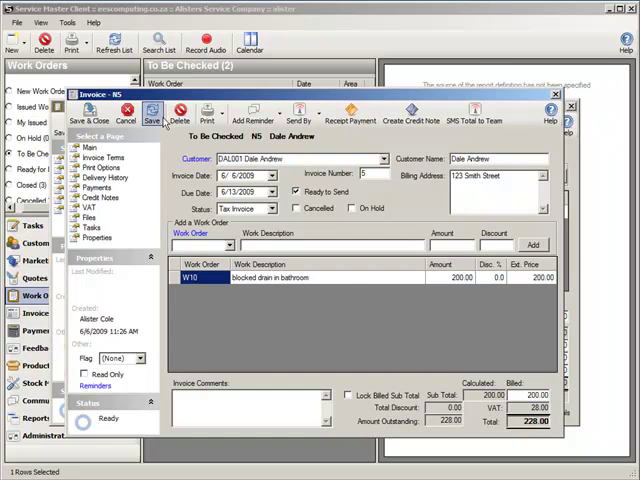
# Receipt a 228.00 cash payment against invoice N5 and save and close it.
pyautogui.click(152, 114)
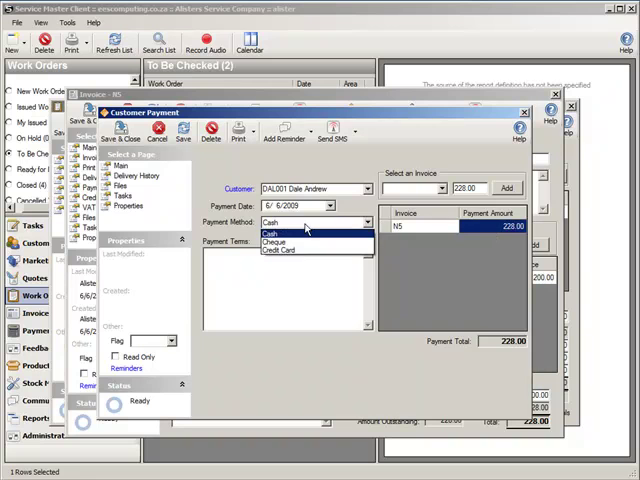
pyautogui.click(272, 222)
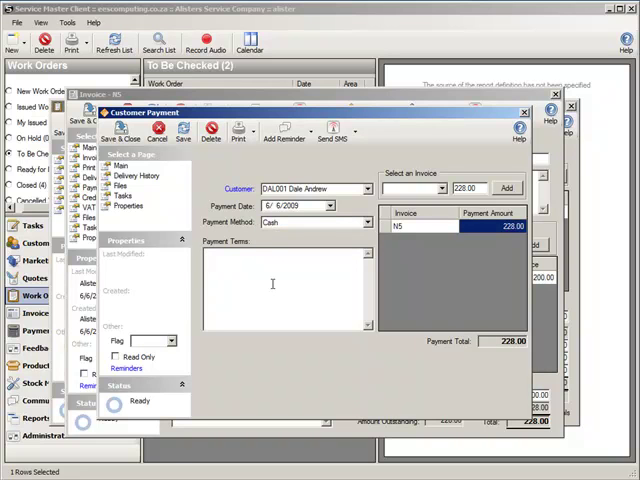
pyautogui.click(114, 130)
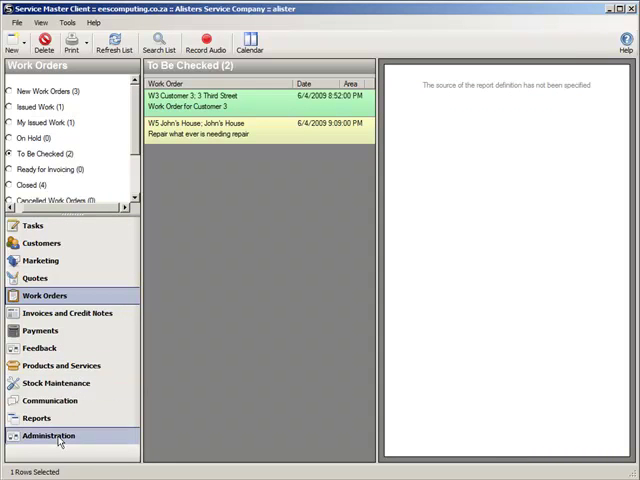
# Browse the Administration area, then Products and Services with Product 2's details.
pyautogui.click(48, 436)
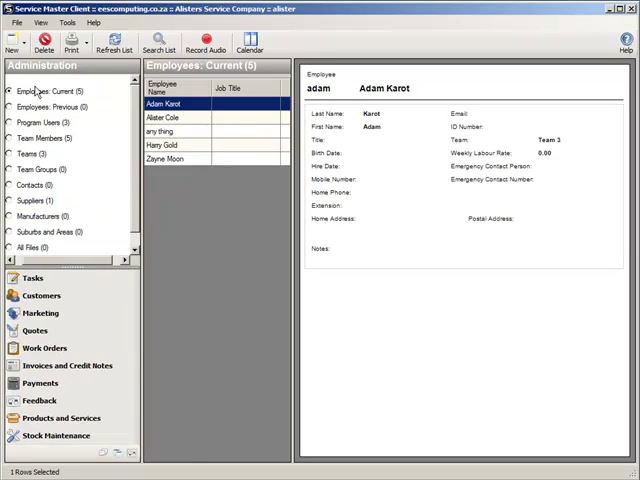
pyautogui.moveTo(22, 130)
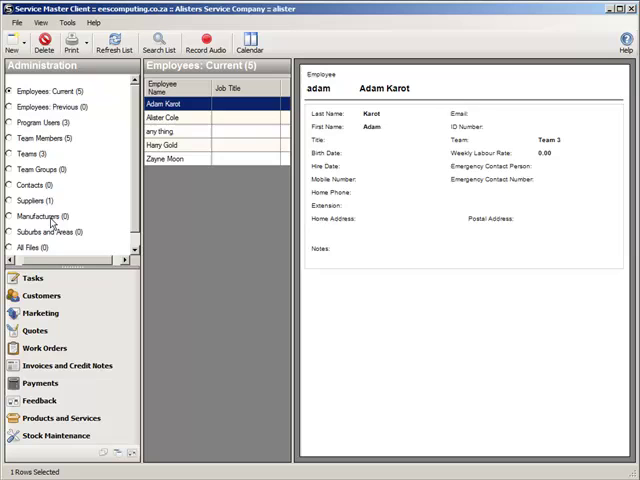
pyautogui.click(62, 418)
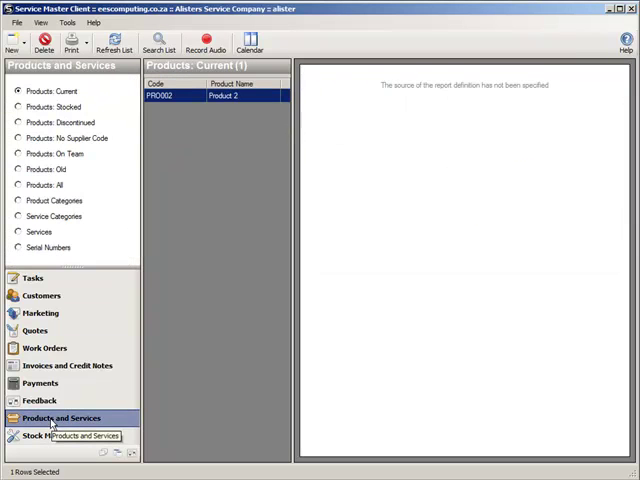
pyautogui.click(180, 96)
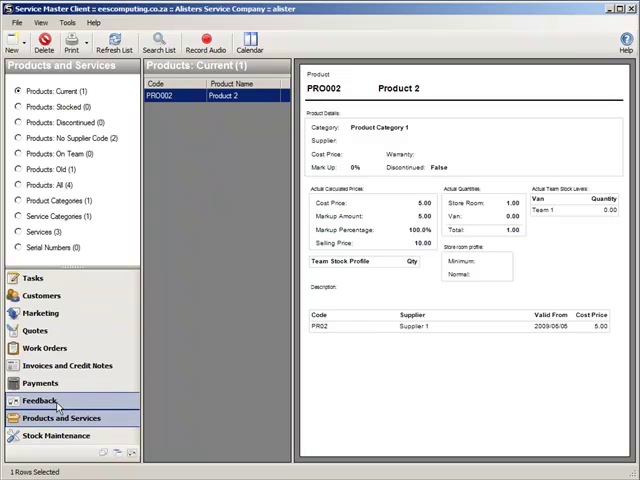
# Browse the Feedback and Quotes areas, ending in the Tasks area with no open tasks.
pyautogui.click(40, 400)
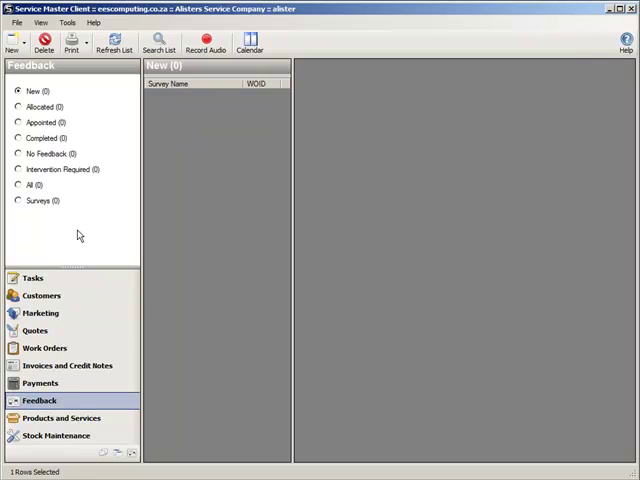
pyautogui.click(36, 330)
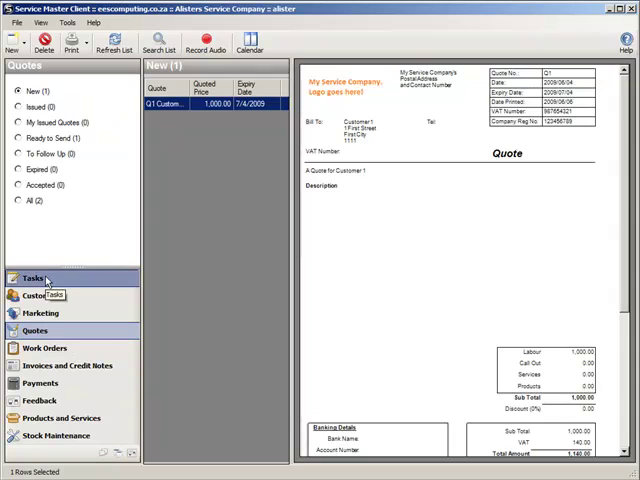
pyautogui.click(32, 276)
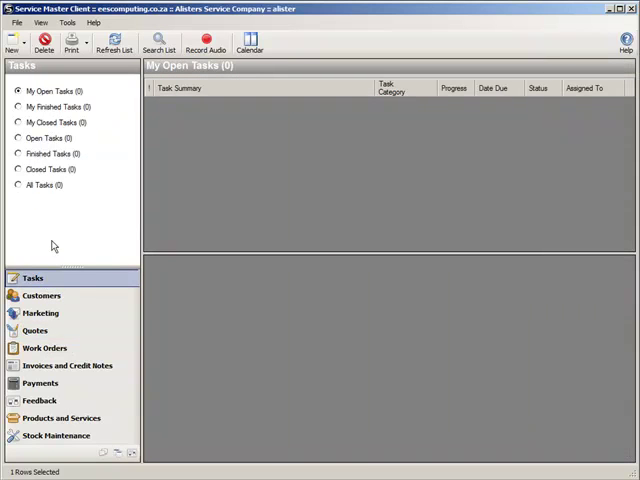